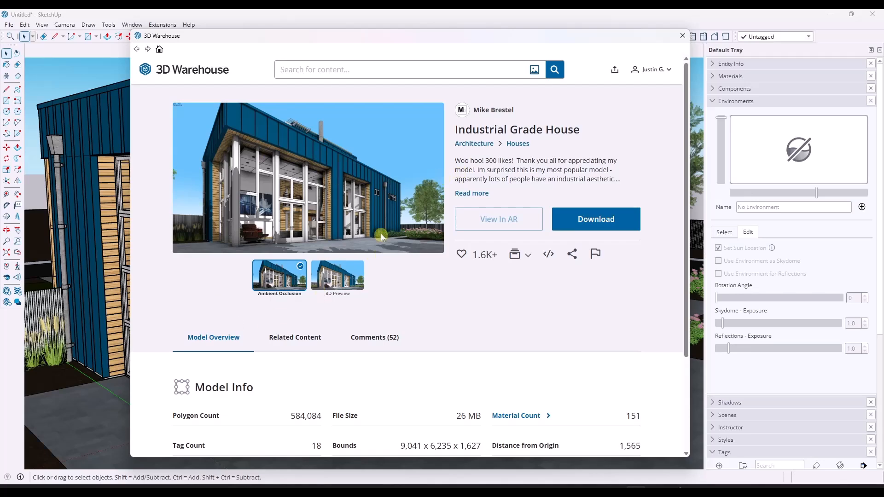
pyautogui.moveTo(251, 255)
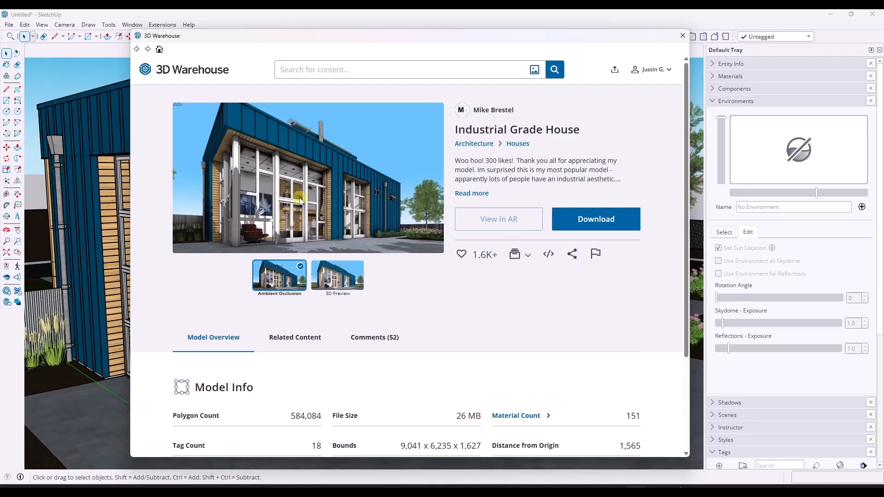
# Review the Industrial Grade House's 3D Warehouse Model Info and download options, then close the window.
pyautogui.click(683, 35)
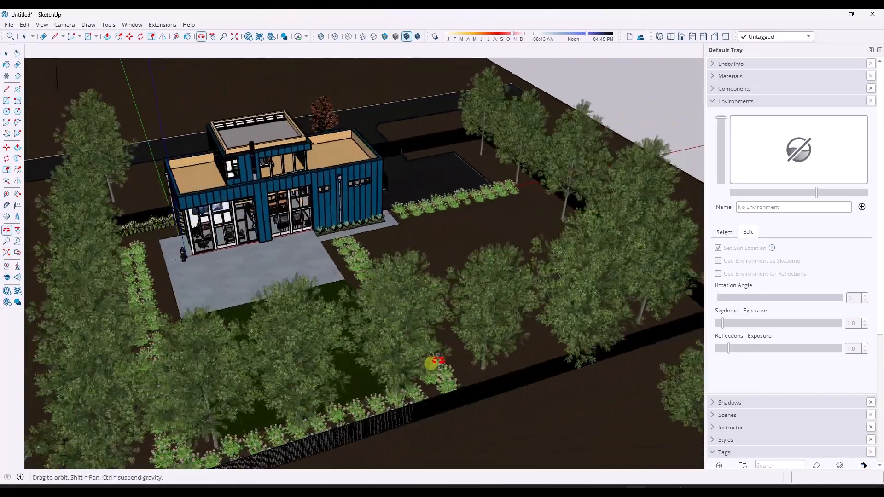
pyautogui.moveTo(434, 361); pyautogui.dragTo(381, 322)
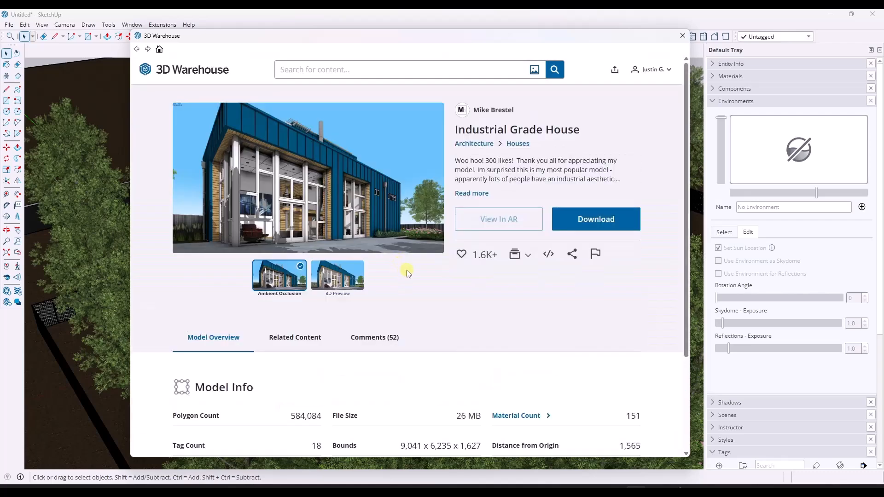
pyautogui.scroll(-3)
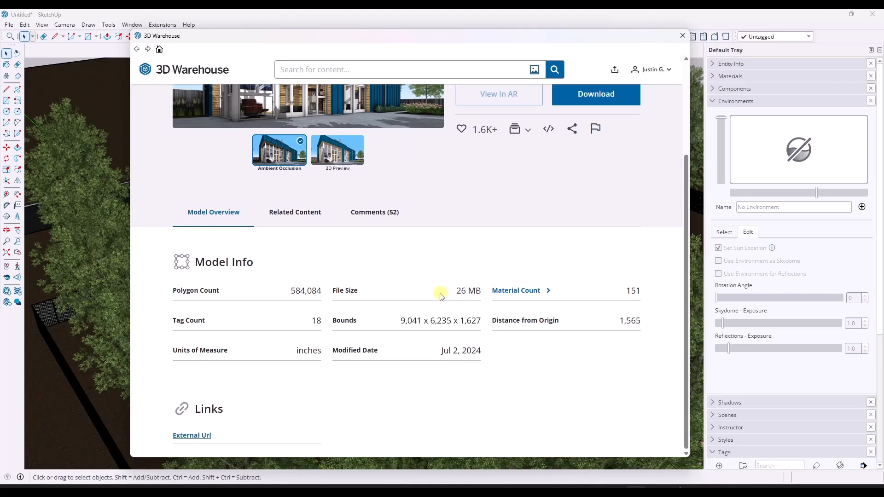
pyautogui.moveTo(295, 294)
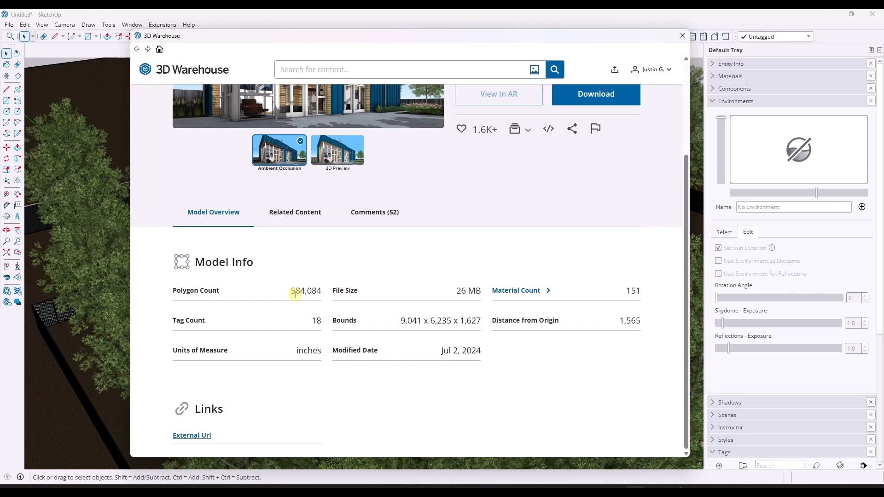
pyautogui.moveTo(499, 94)
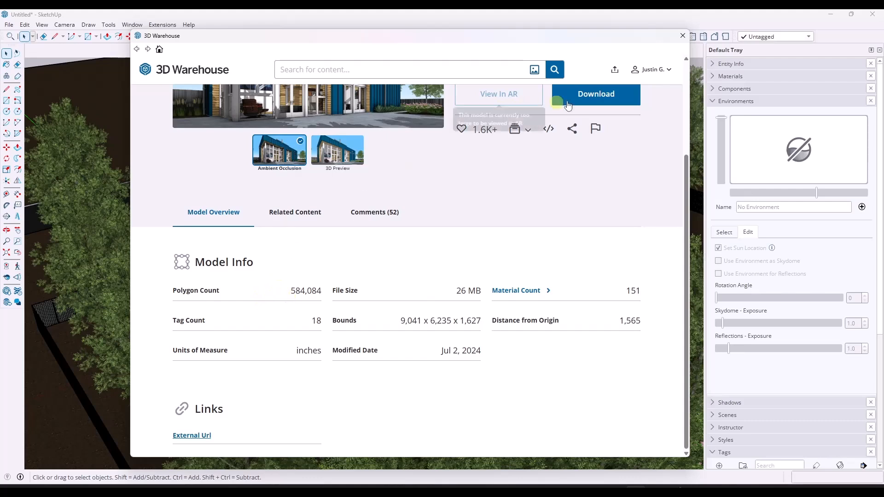
pyautogui.click(682, 35)
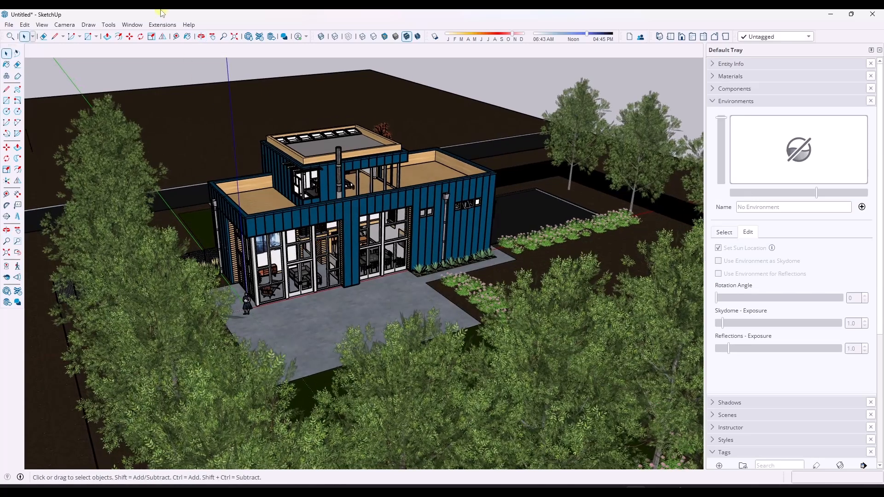
# Show Model Info statistics with nested components counted (584,194 faces, 296,038 instances).
pyautogui.click(132, 24)
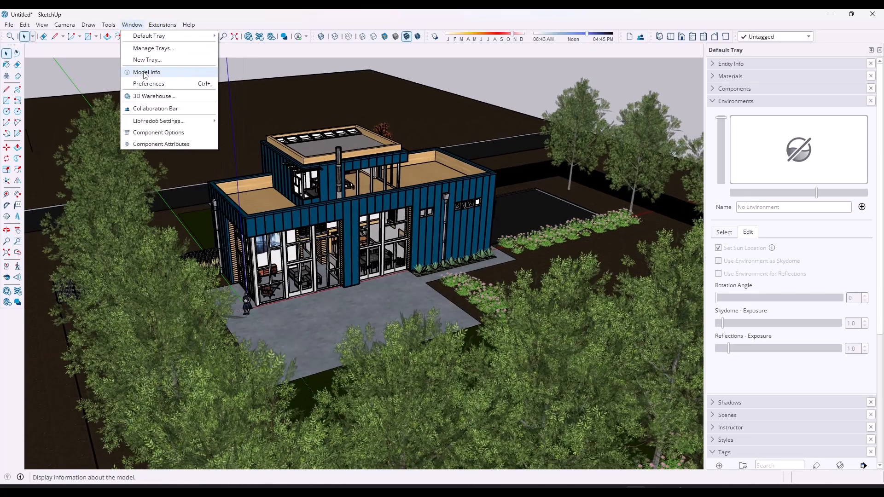
pyautogui.click(147, 72)
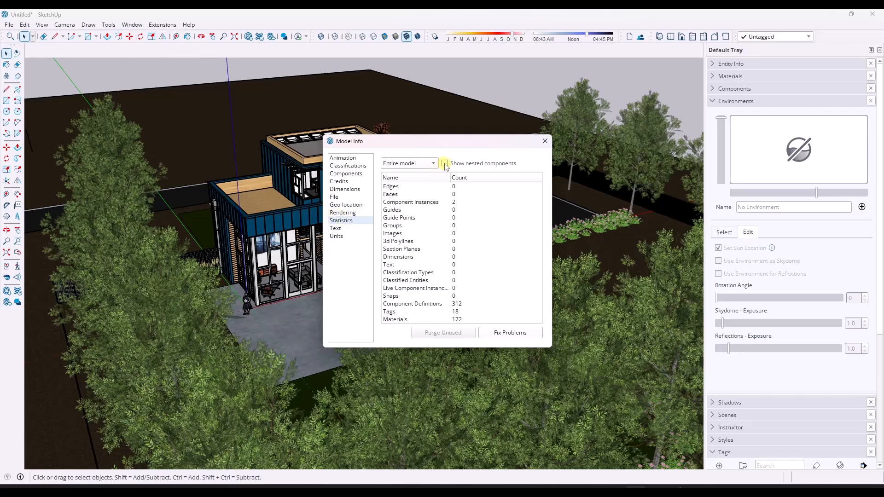
pyautogui.click(444, 163)
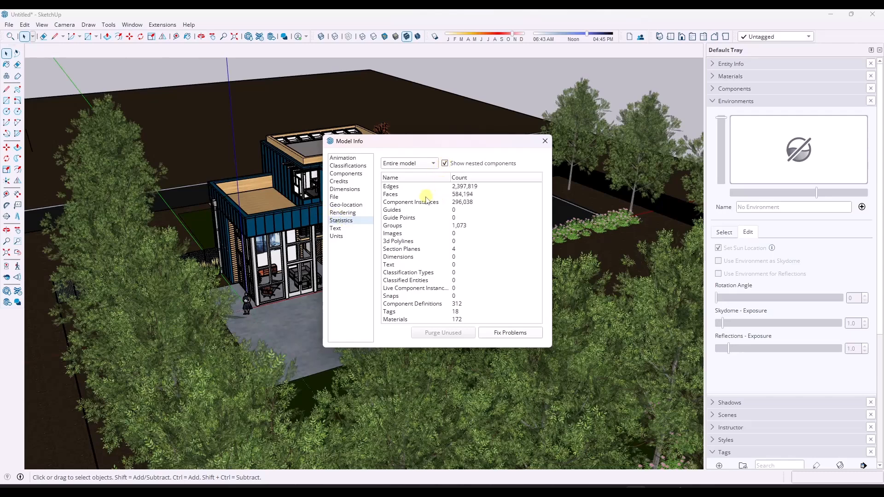
pyautogui.moveTo(468, 205)
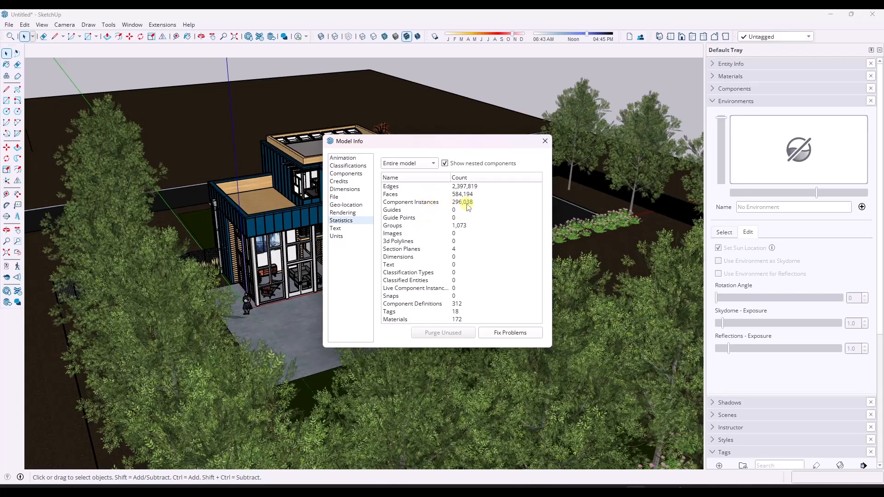
pyautogui.moveTo(458, 225)
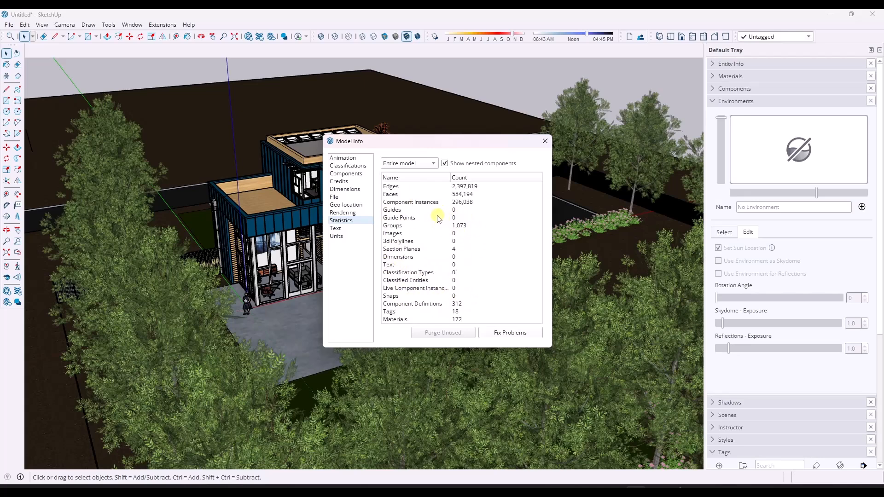
pyautogui.moveTo(439, 207)
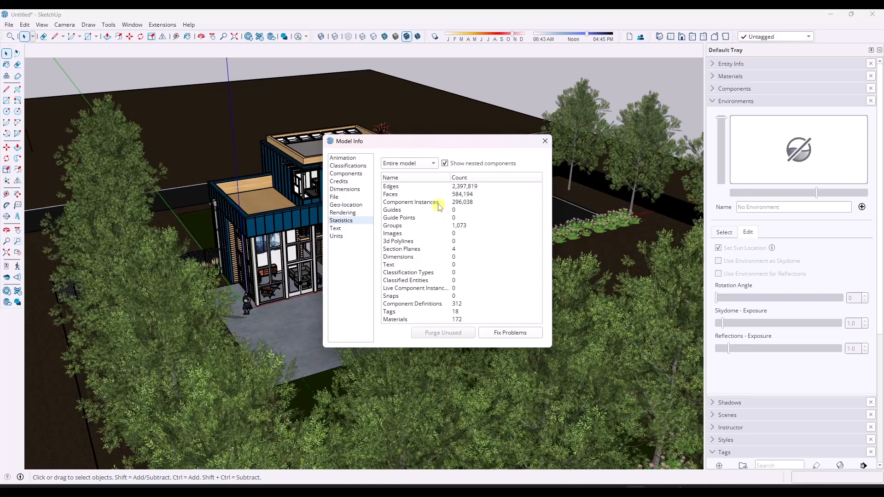
pyautogui.moveTo(432, 260)
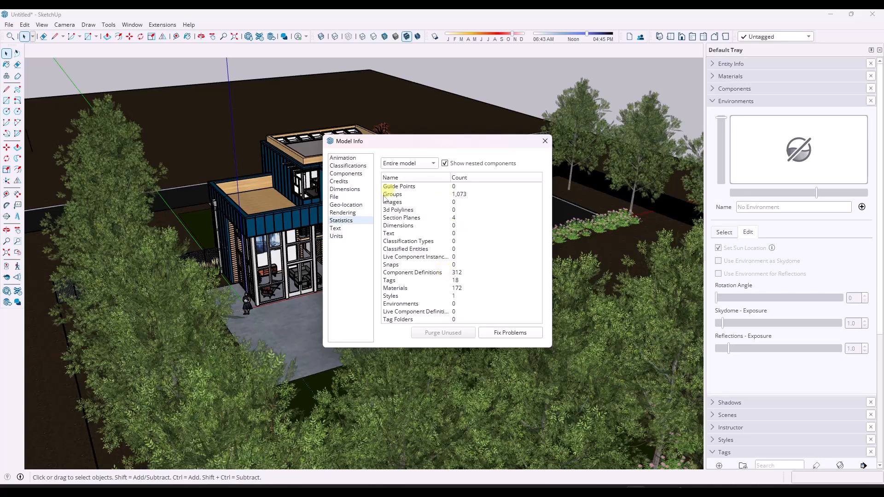
pyautogui.click(430, 163)
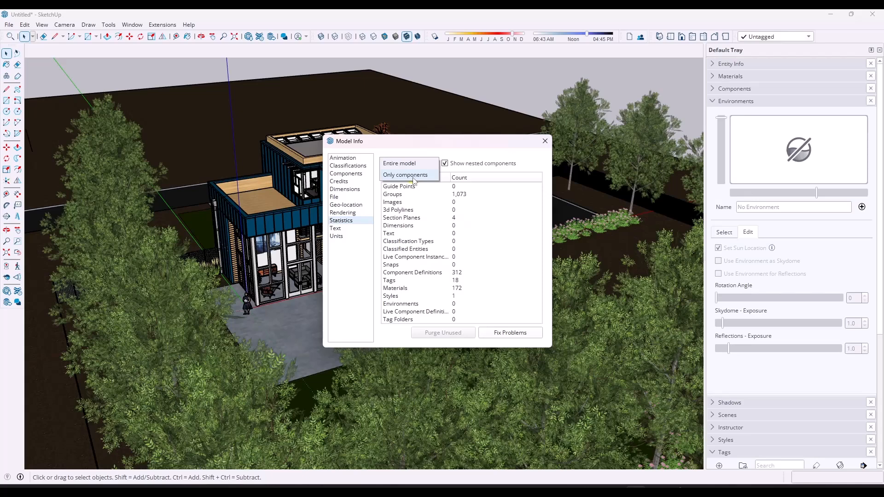
# Switch statistics to Only components and scroll to heavy entries like Component#30 (16,146 entities).
pyautogui.click(405, 174)
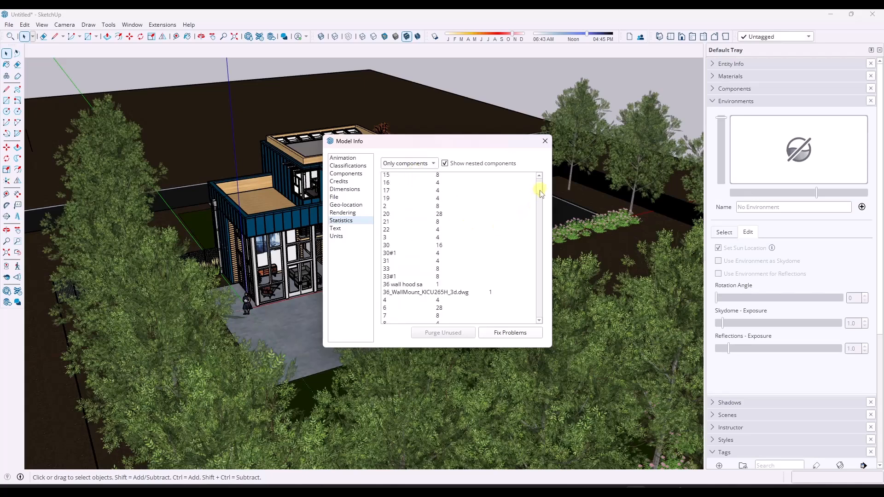
pyautogui.scroll(-3)
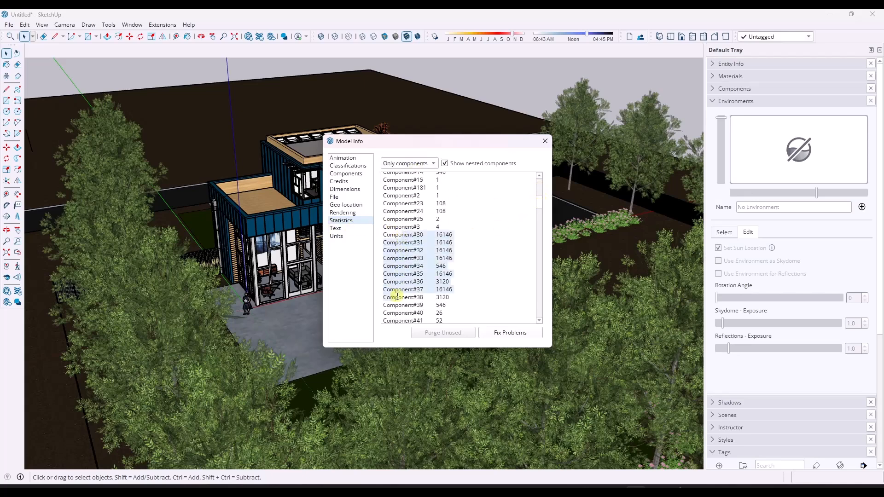
pyautogui.scroll(-3)
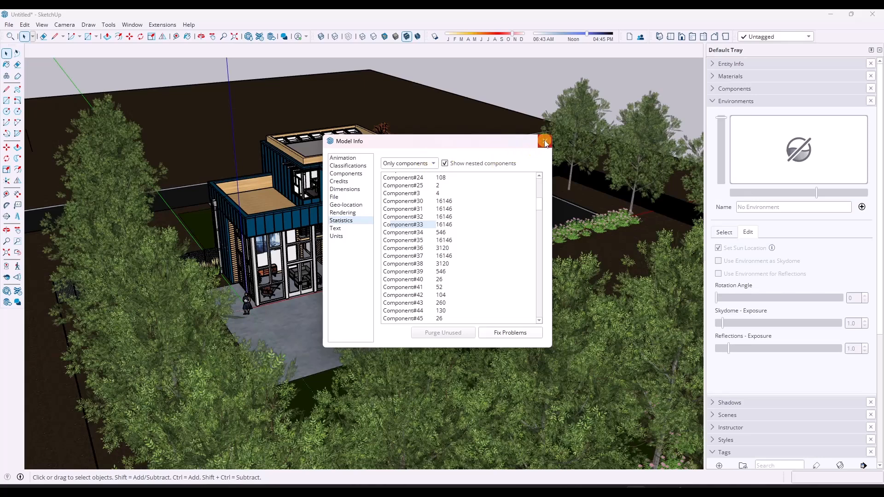
# Close Model Info and browse the CG Impact Report page in Extension Warehouse.
pyautogui.click(544, 141)
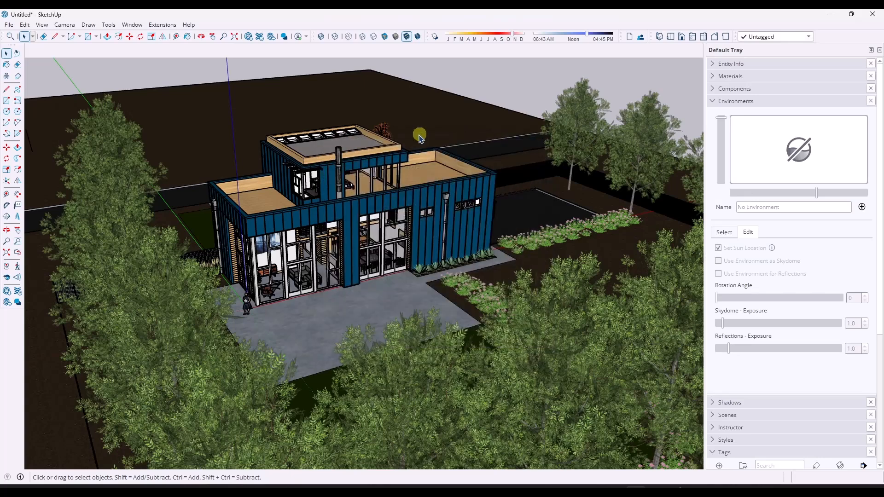
pyautogui.moveTo(259, 36)
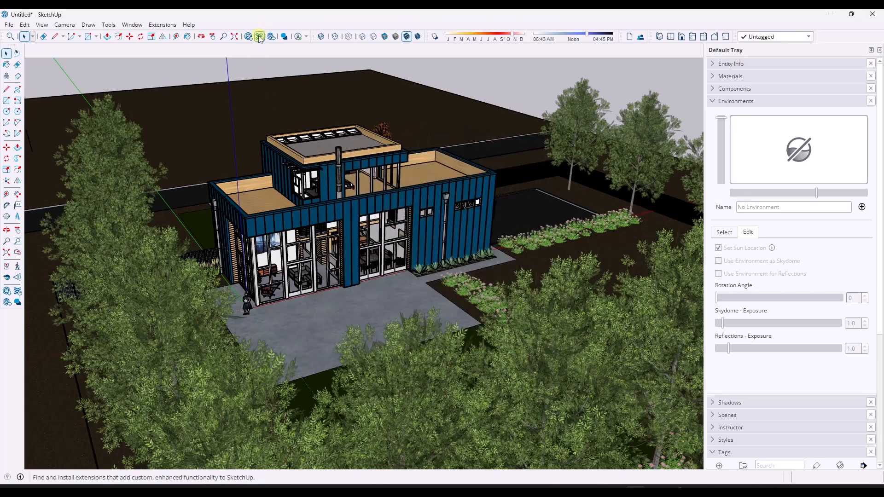
pyautogui.click(259, 36)
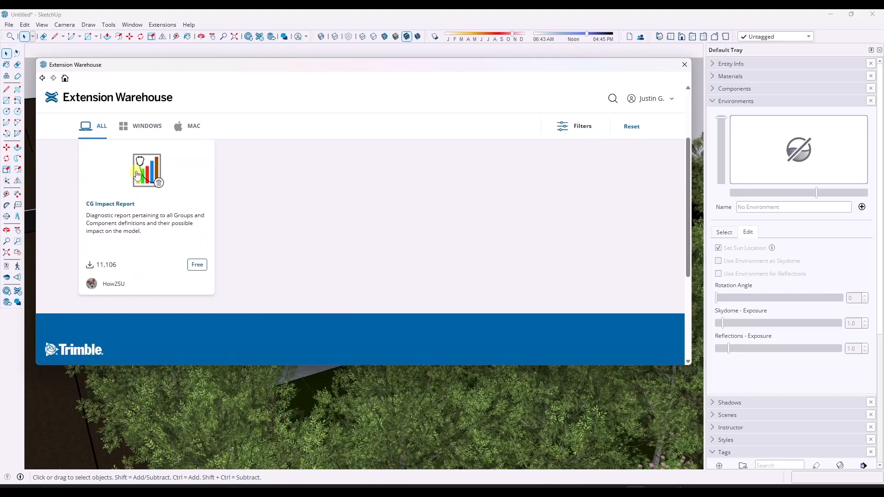
pyautogui.click(147, 171)
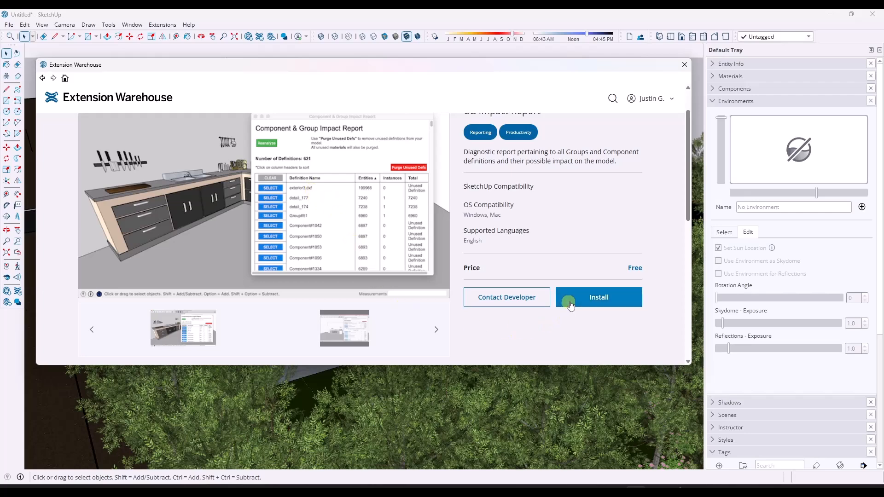
pyautogui.scroll(-3)
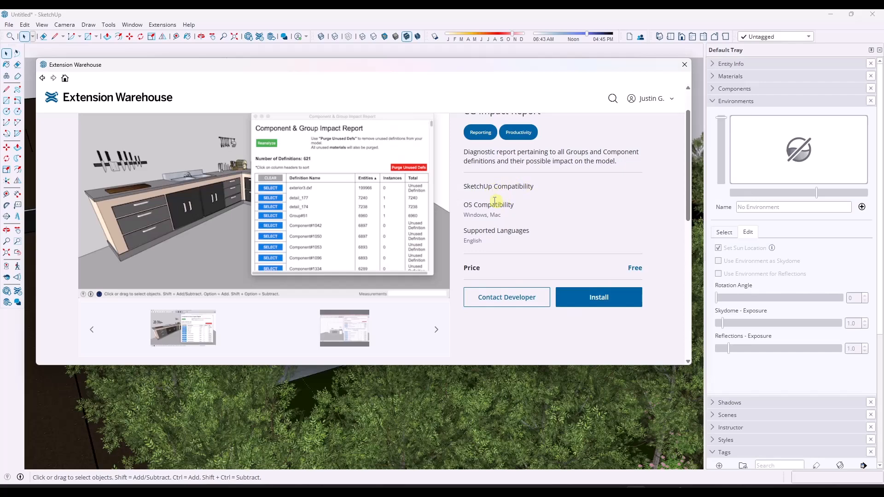
pyautogui.moveTo(516, 257)
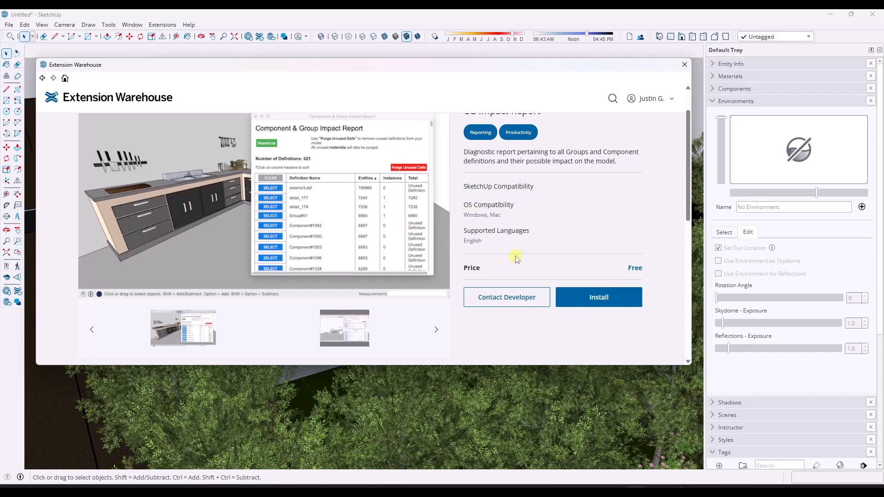
pyautogui.moveTo(489, 258)
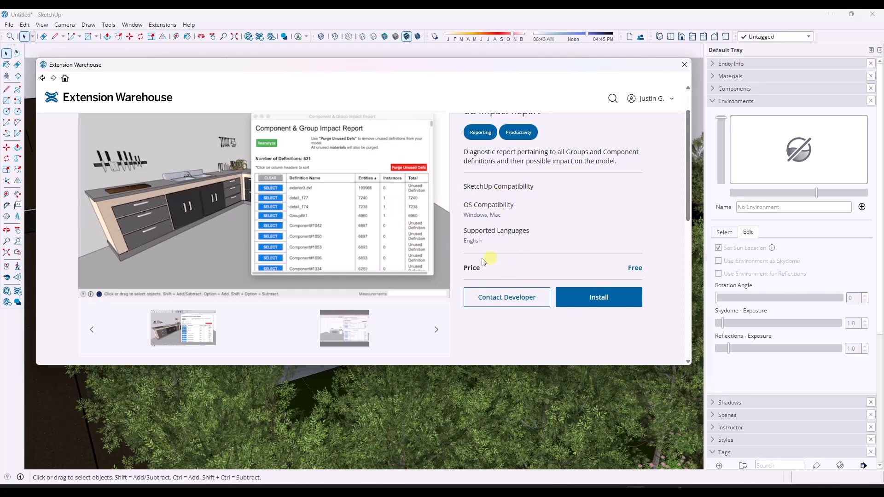
pyautogui.moveTo(678, 76)
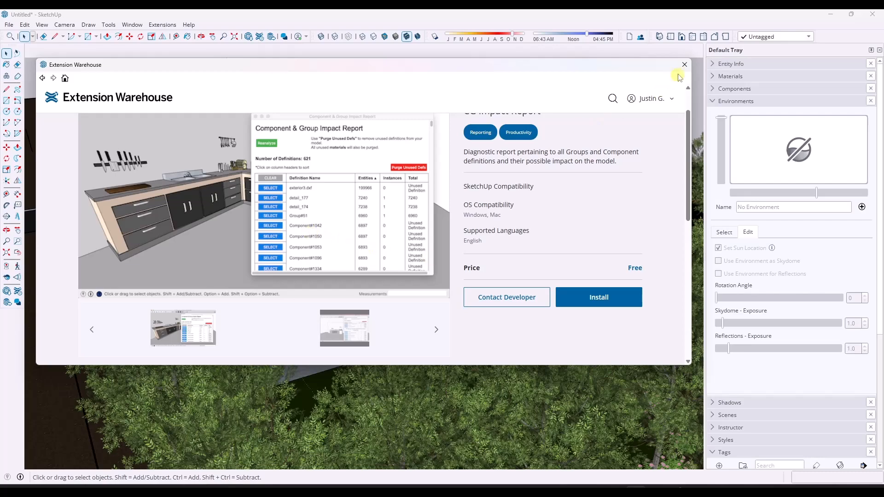
# Close the Extension Warehouse and launch the Component & Group Impact Report from Extensions.
pyautogui.click(685, 64)
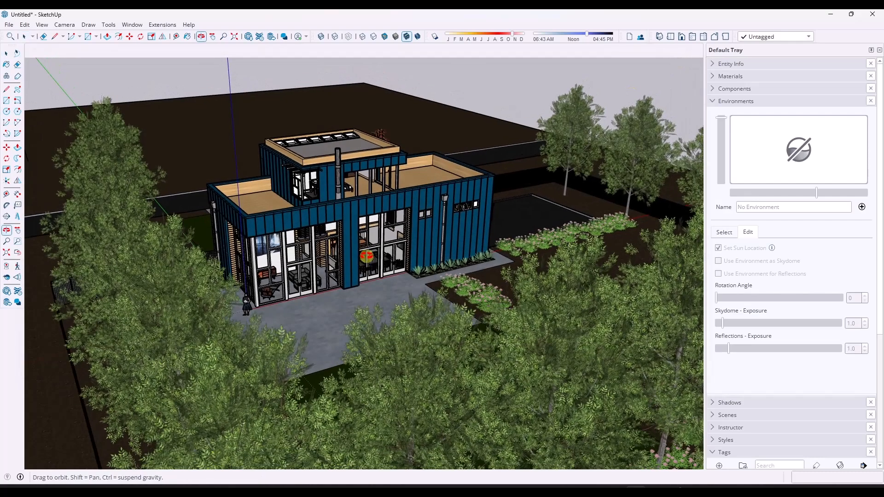
pyautogui.click(162, 24)
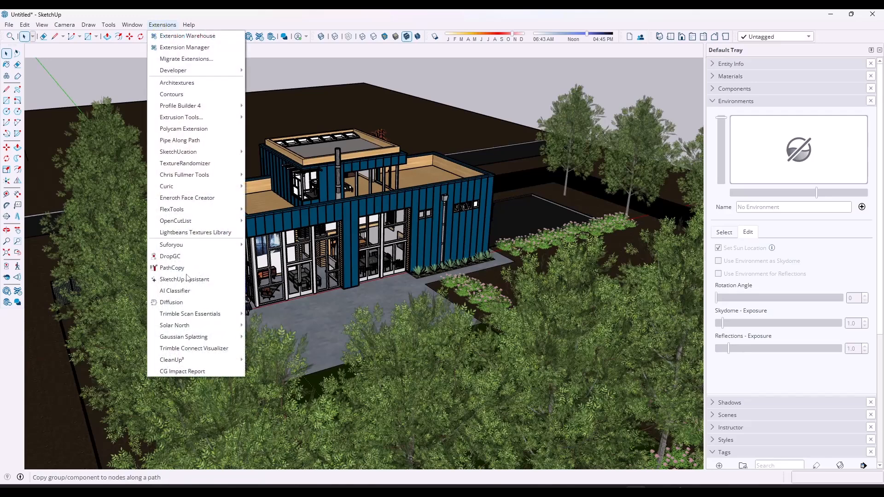
pyautogui.click(182, 371)
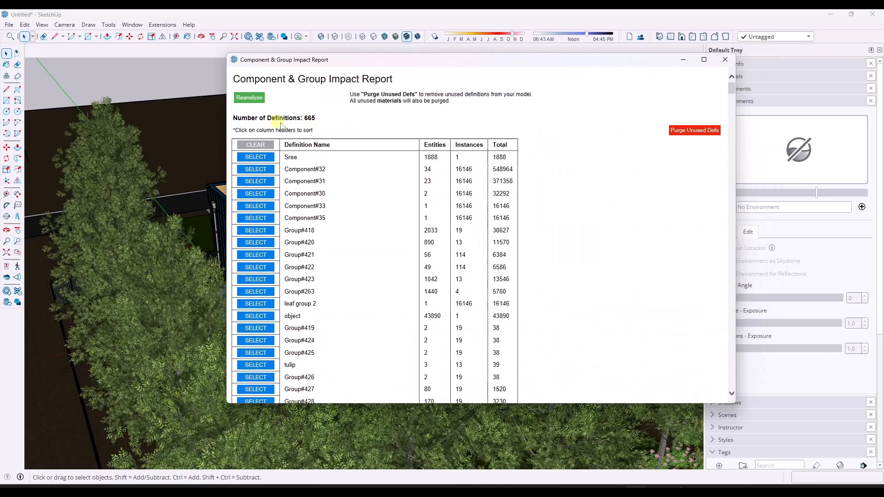
pyautogui.moveTo(381, 191)
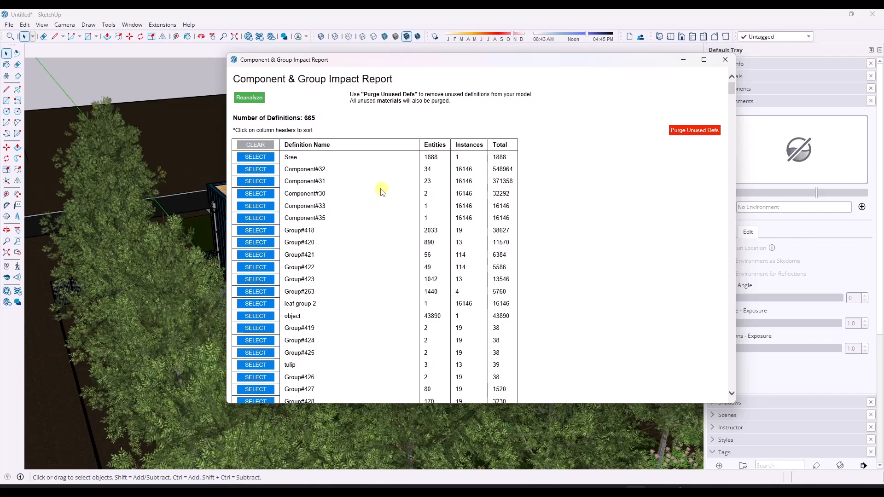
# Scroll the Impact Report down to the spirea and calamagrostis definitions and move the report aside.
pyautogui.scroll(-3)
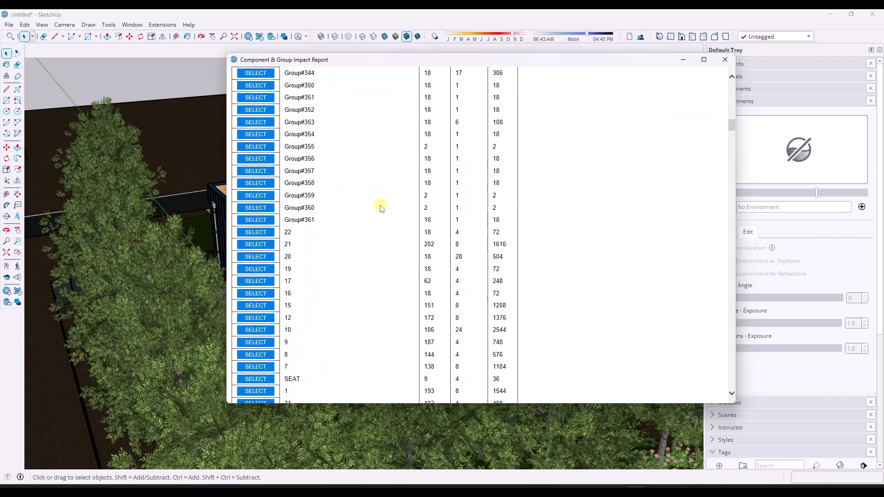
pyautogui.scroll(-3)
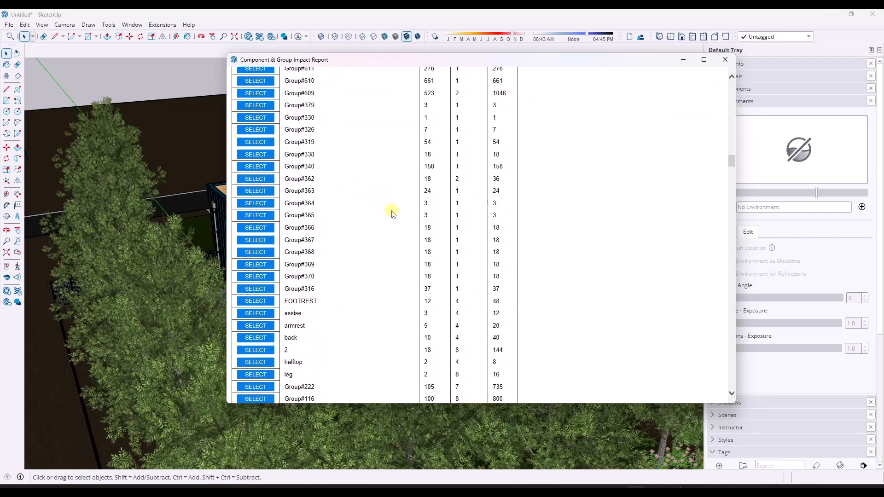
pyautogui.scroll(-3)
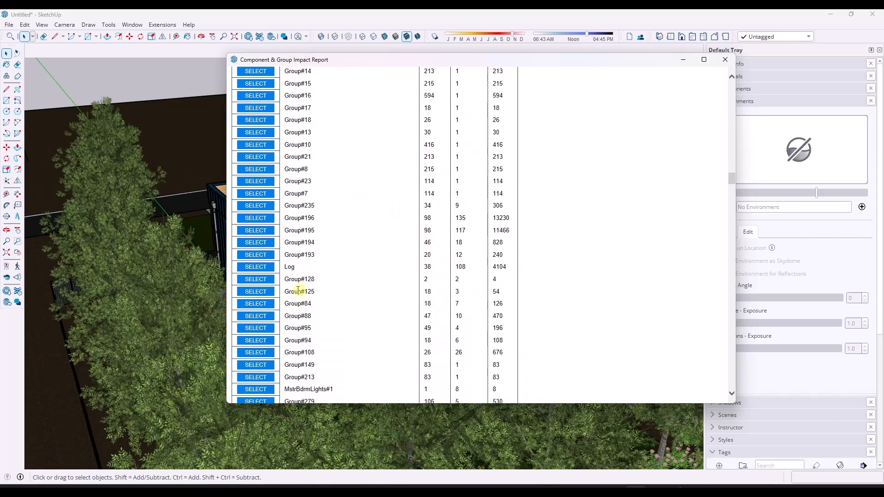
pyautogui.scroll(-3)
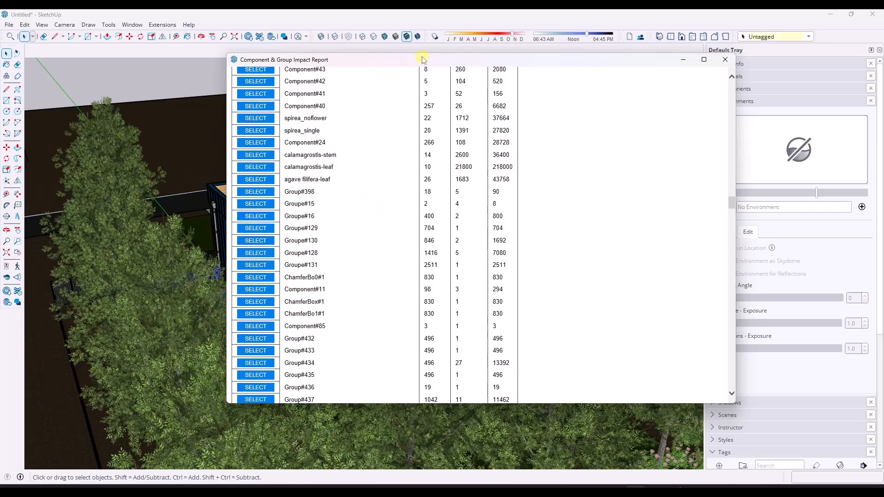
pyautogui.click(724, 59)
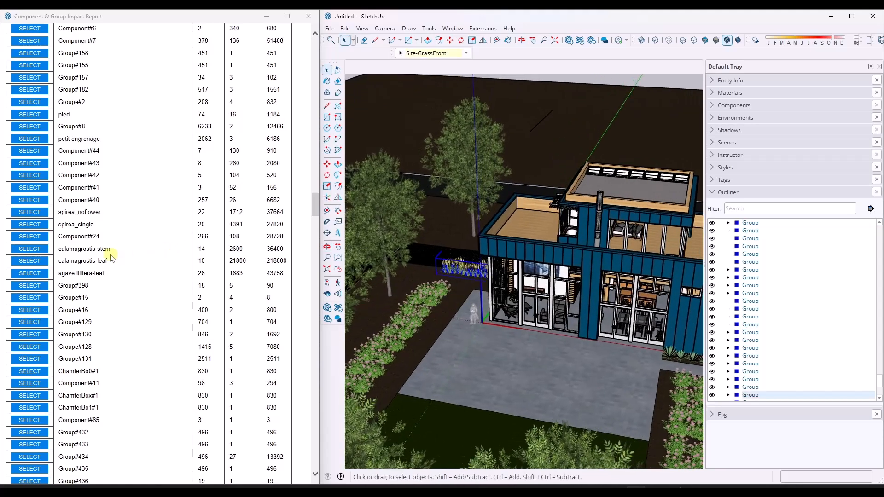
# Select all calamagrostis-leaf instances and additional plant instances from the Impact Report.
pyautogui.click(29, 261)
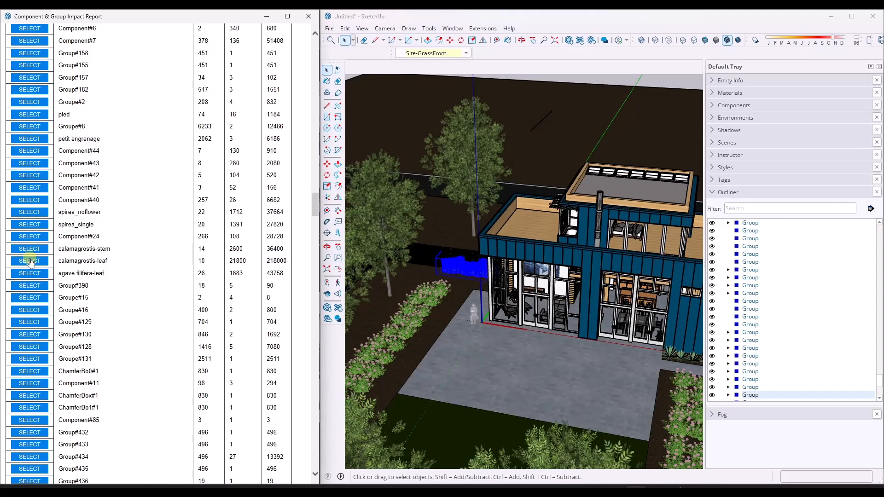
pyautogui.click(29, 273)
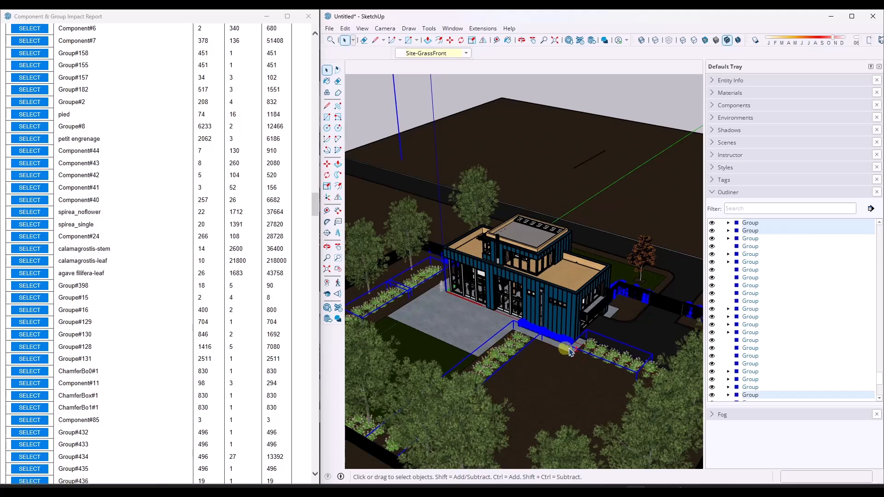
# Assign the selected plants to a new hidden Plants tag and orbit to confirm they vanished.
pyautogui.click(719, 194)
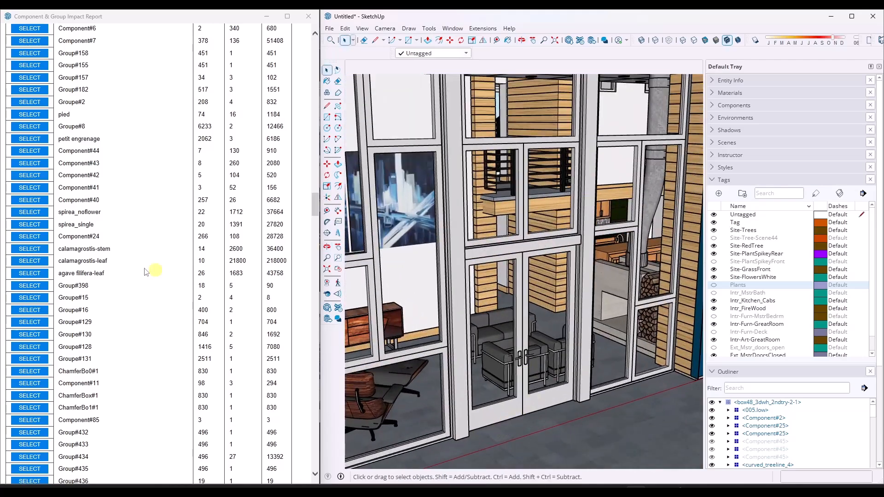
pyautogui.scroll(-3)
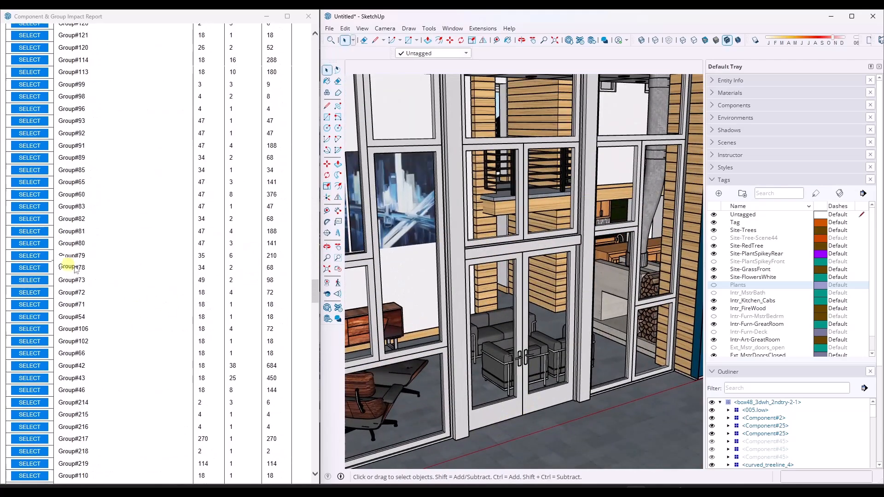
pyautogui.scroll(-3)
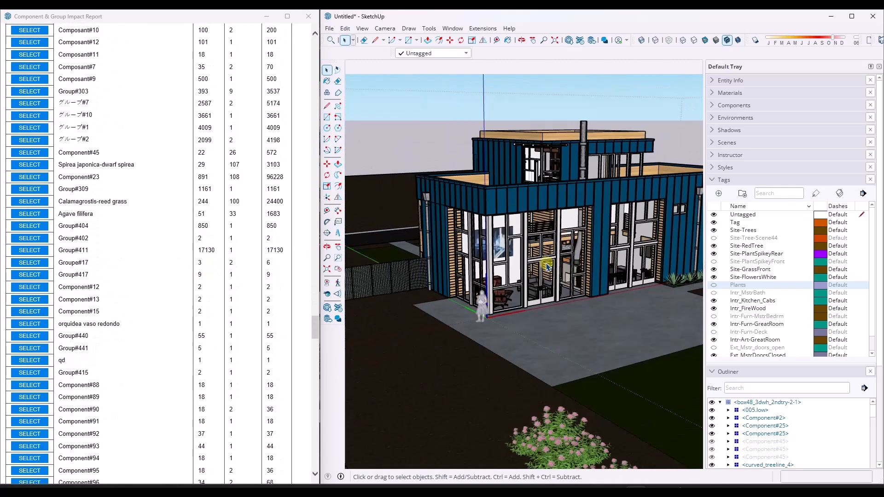
pyautogui.moveTo(547, 265); pyautogui.dragTo(474, 223)
pyautogui.write('material resiz')
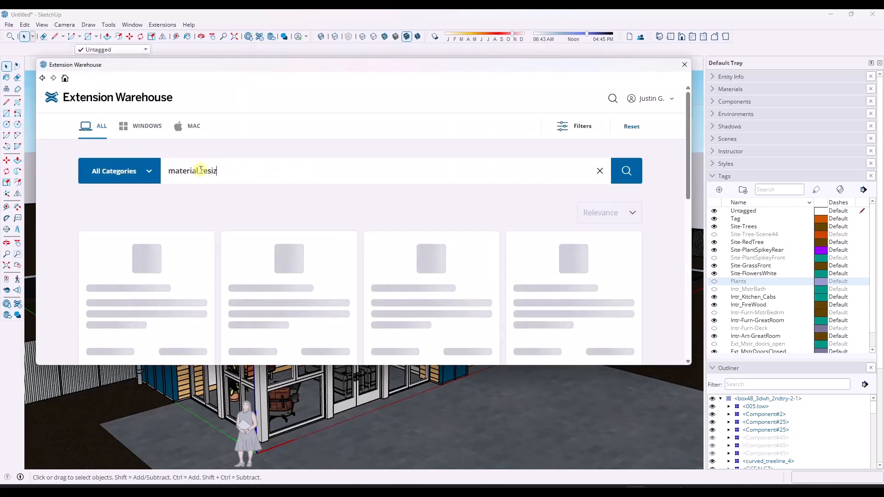
# Install Material Resizer from Extension Warehouse, proceeding past the compatibility warning, then close the store.
pyautogui.click(626, 171)
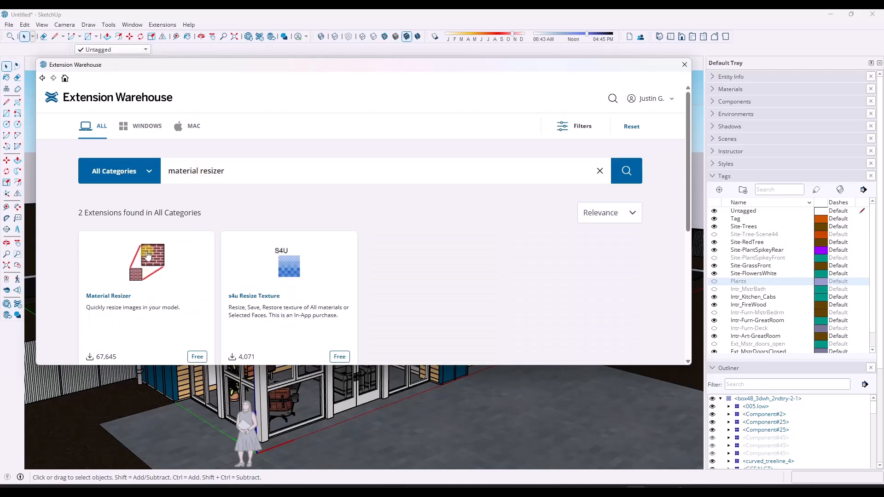
pyautogui.click(146, 262)
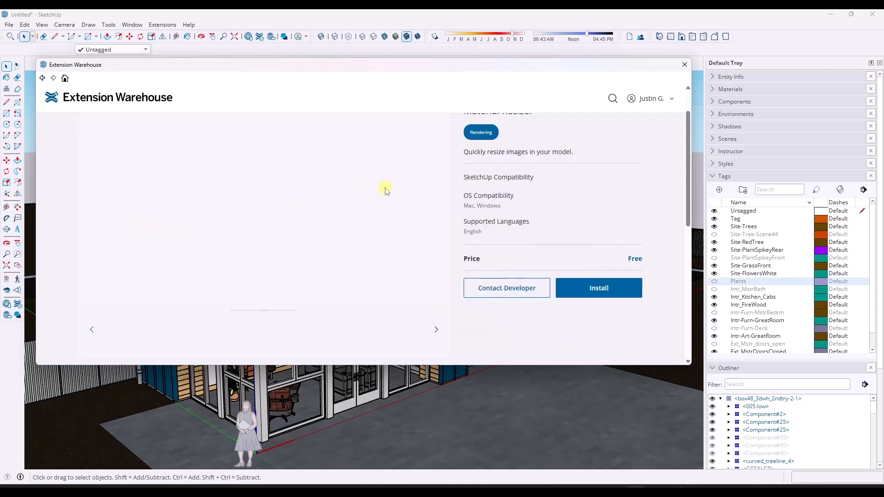
pyautogui.click(599, 287)
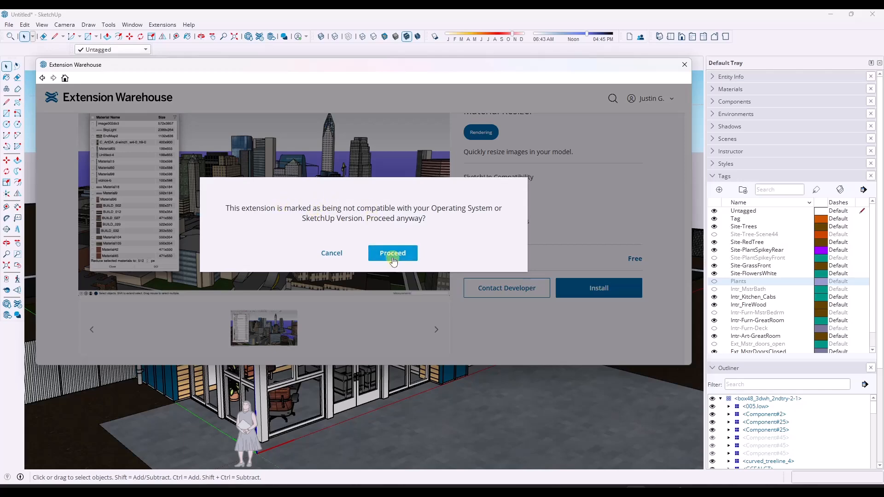
pyautogui.click(392, 253)
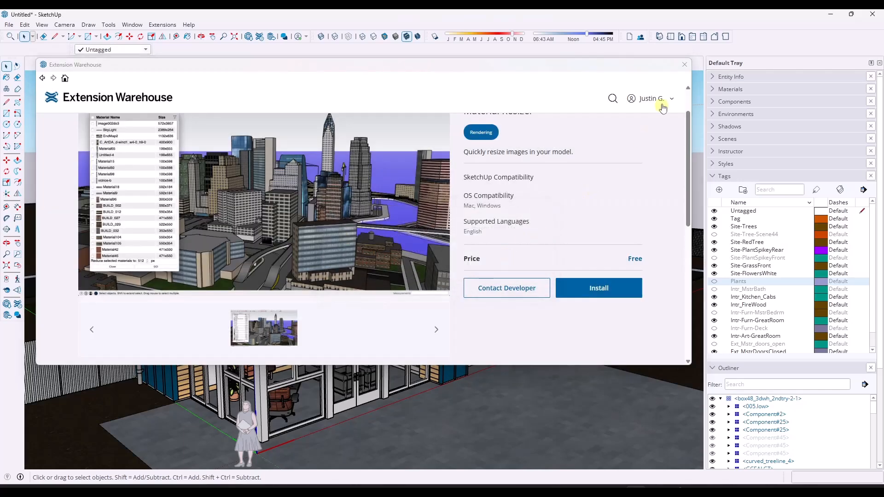
pyautogui.click(598, 288)
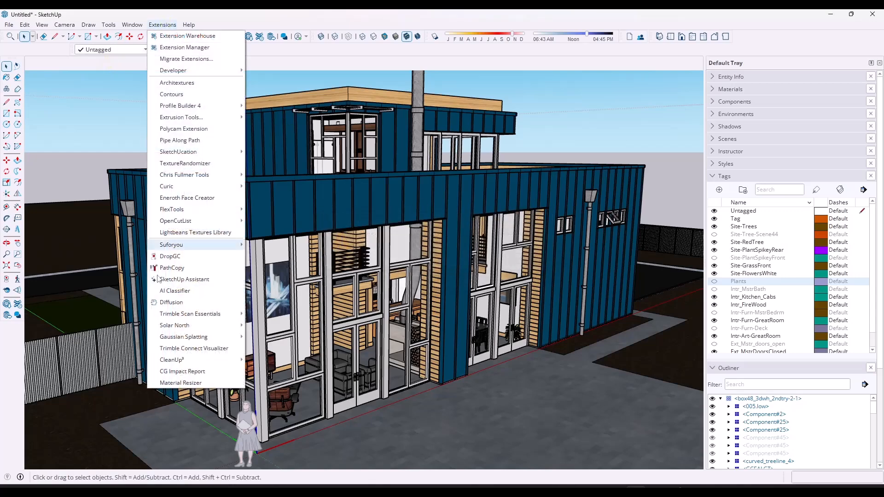
# Launch Material Resizer to list materials by texture size and check Material31.
pyautogui.click(180, 382)
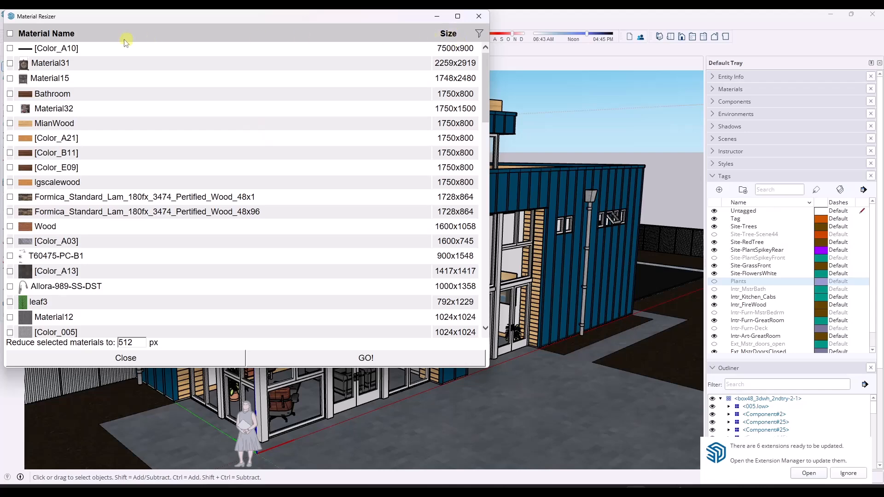
pyautogui.scroll(-3)
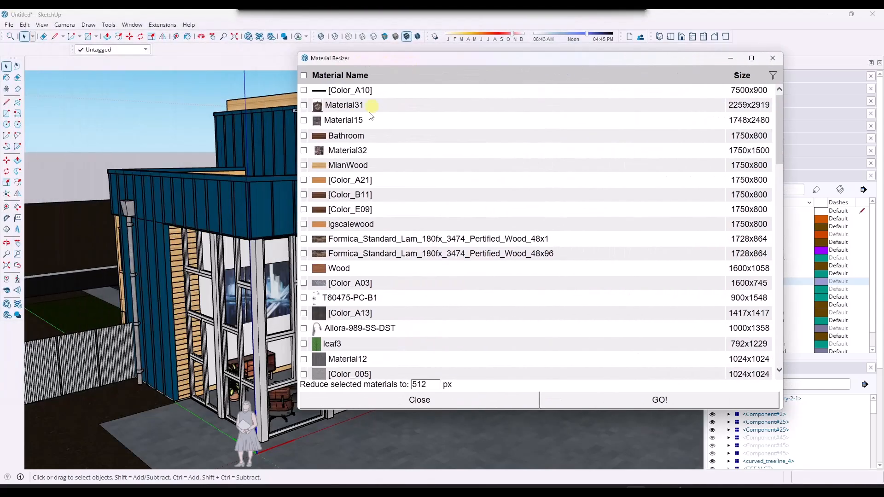
pyautogui.click(304, 105)
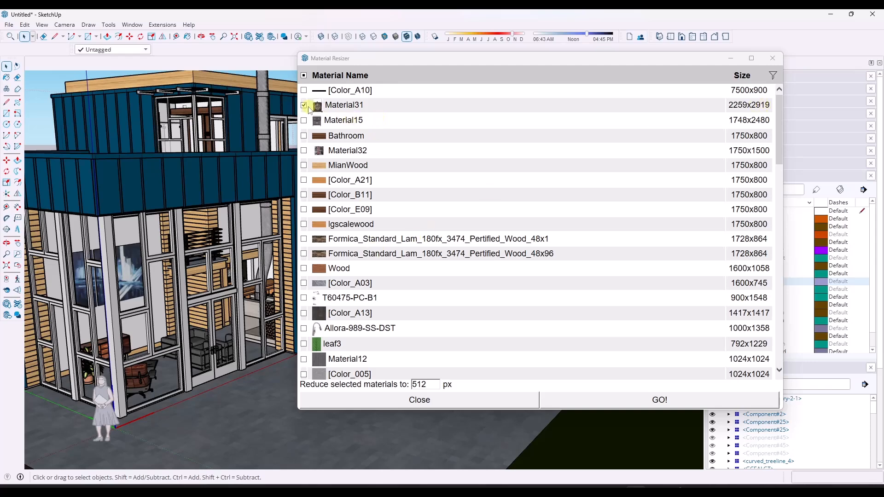
# Resize Material31, Material15, Material32 and both Formica laminates to 512 px.
pyautogui.click(303, 120)
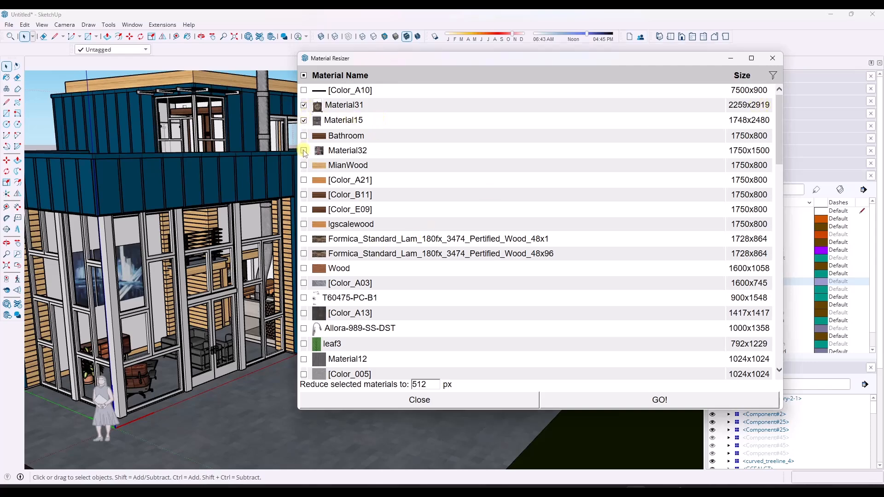
pyautogui.click(303, 150)
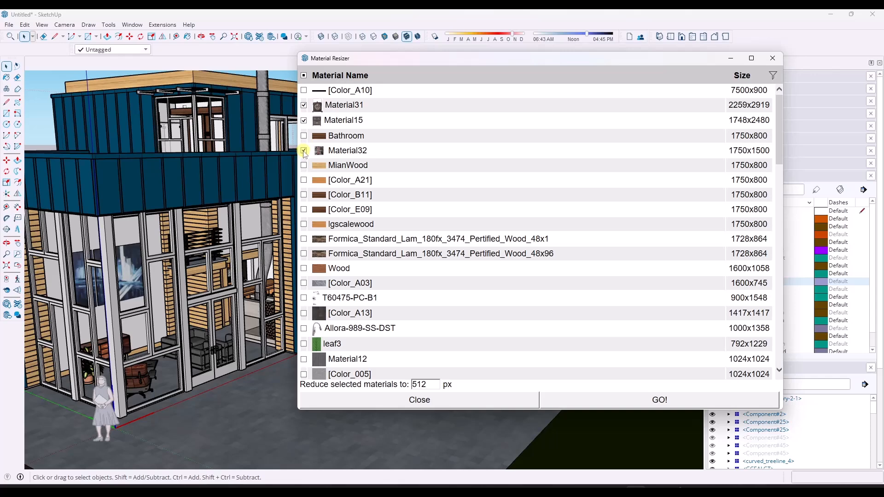
pyautogui.click(303, 151)
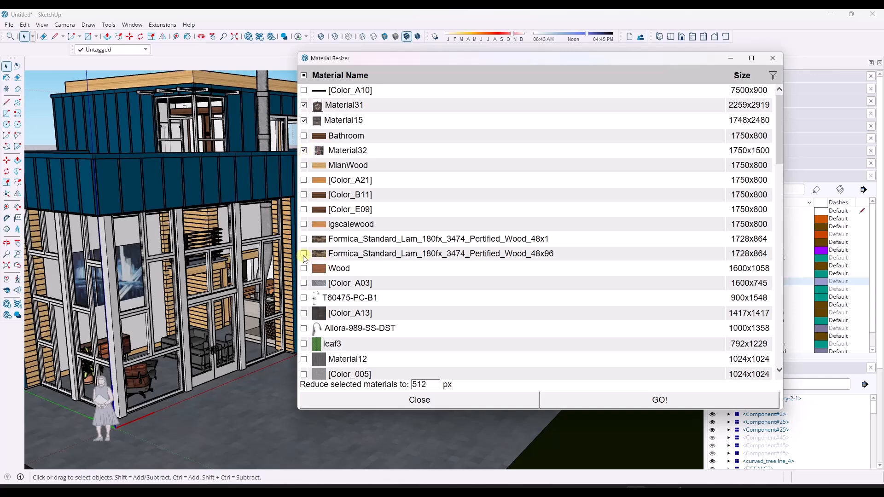
pyautogui.click(304, 253)
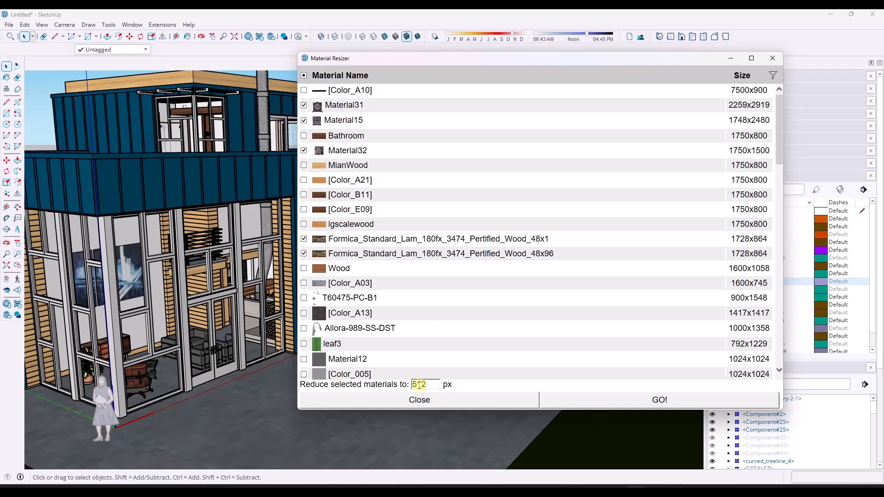
pyautogui.click(659, 400)
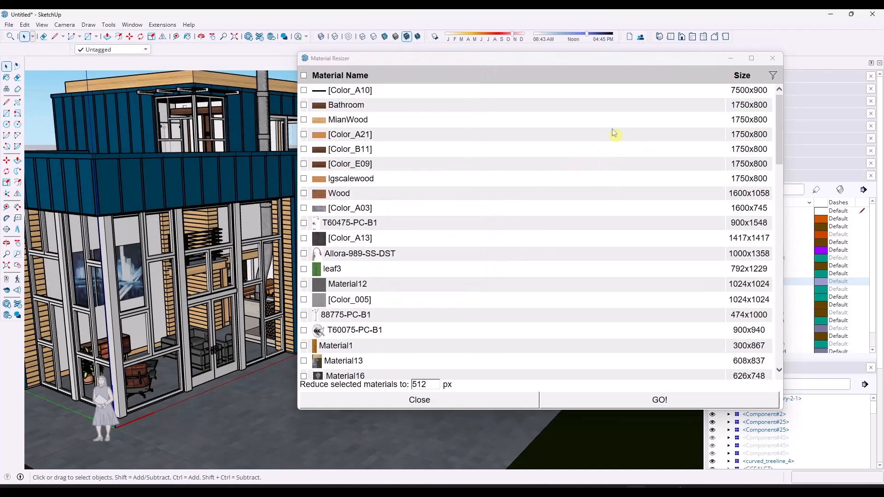
# Scroll the Material Resizer list to check Material15, Material31 and Material32 at 512 px or less.
pyautogui.scroll(-3)
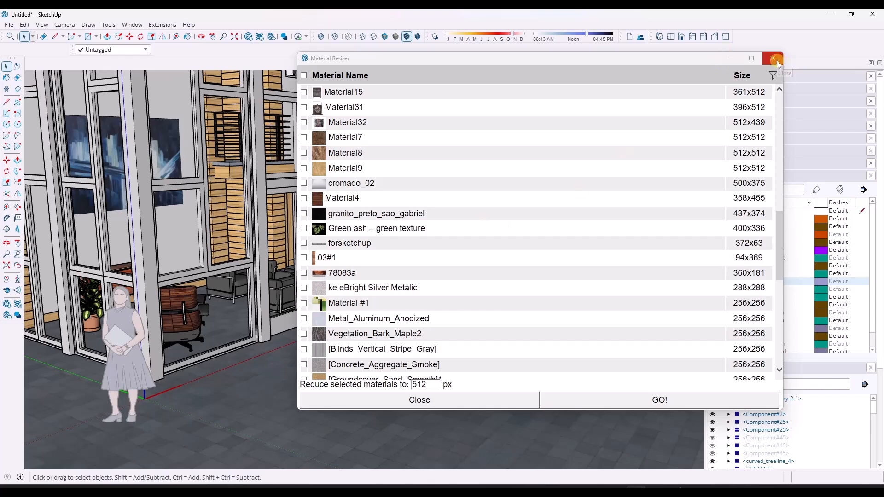
pyautogui.moveTo(773, 59)
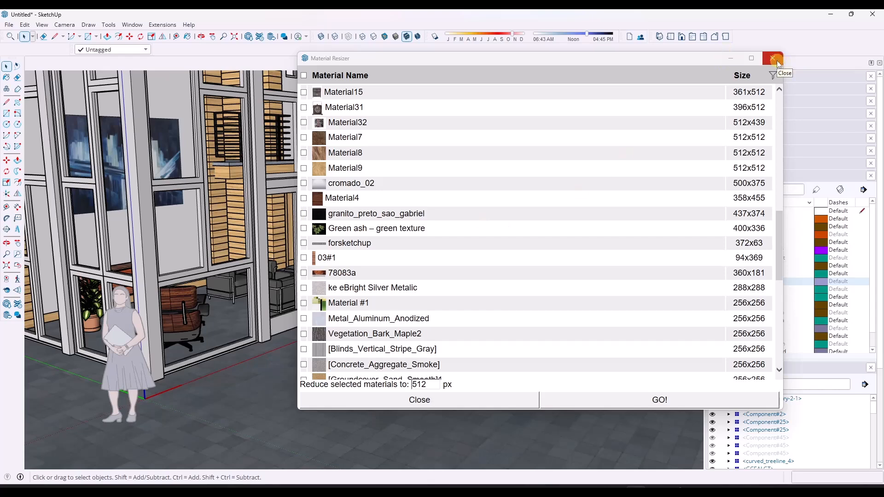